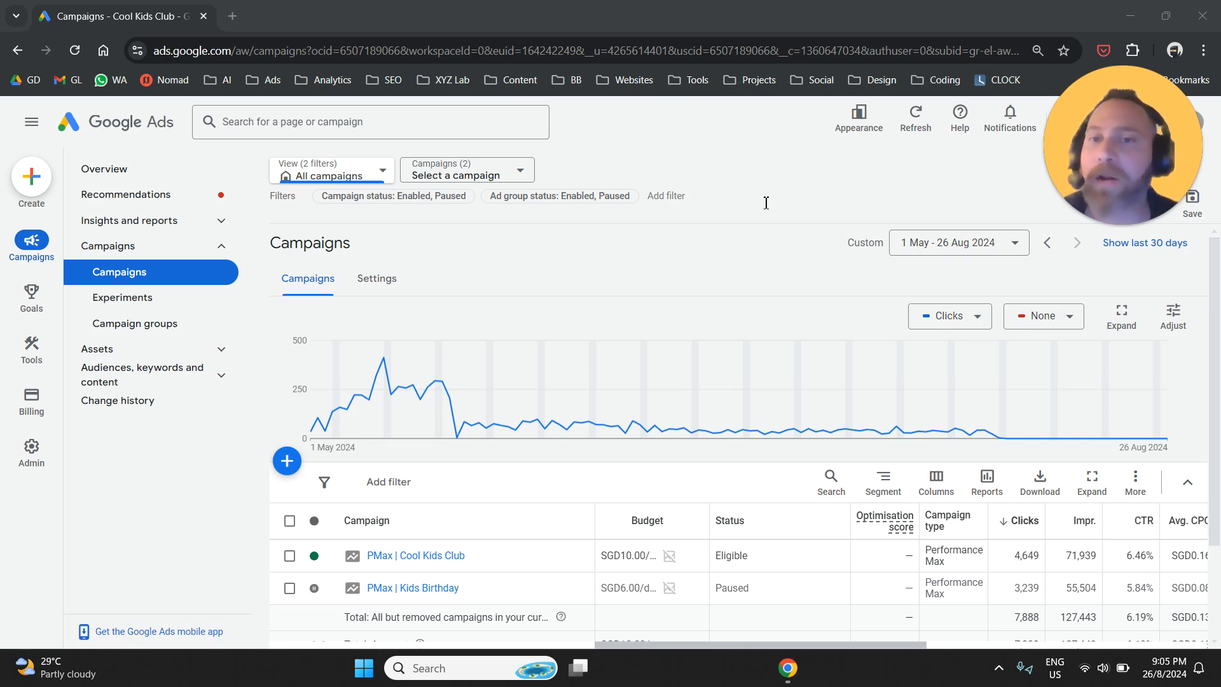
mouse_move(658, 348)
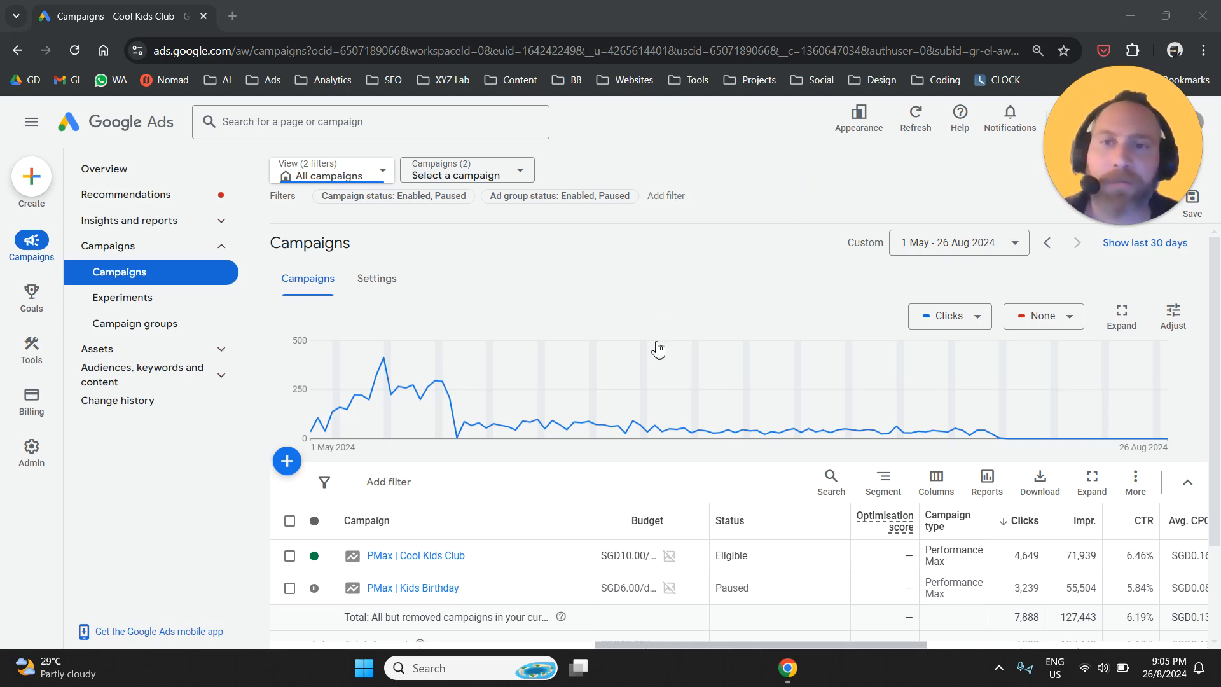
mouse_move(43, 246)
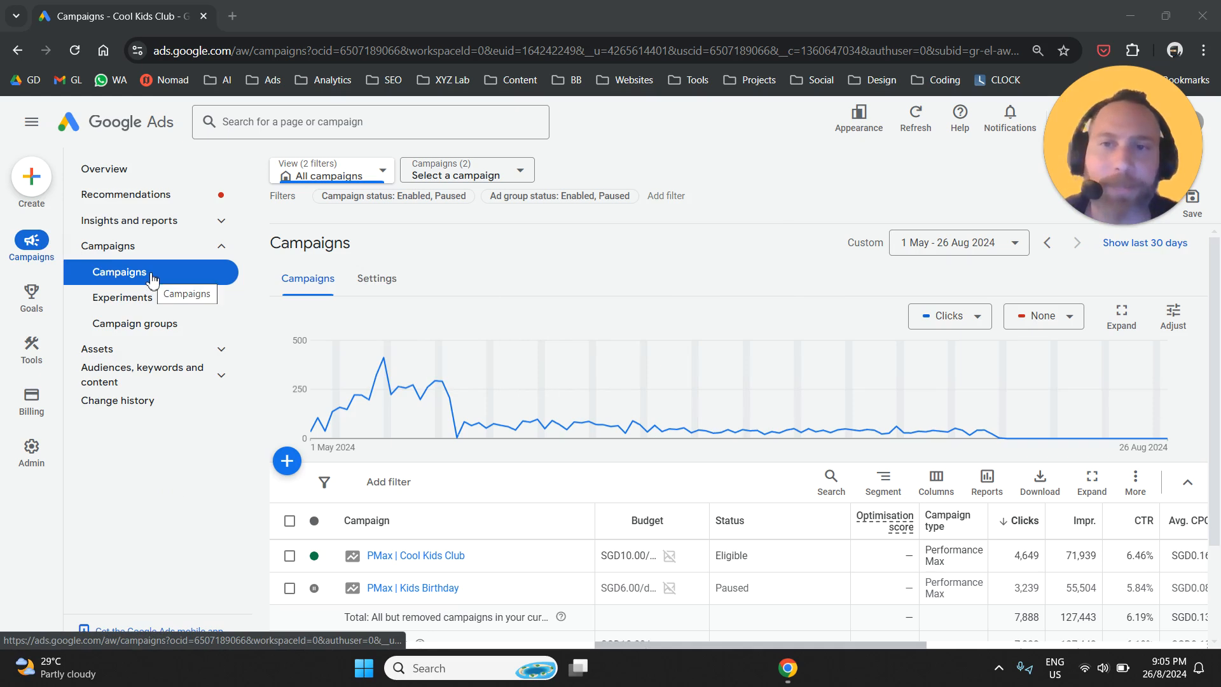
mouse_move(452, 594)
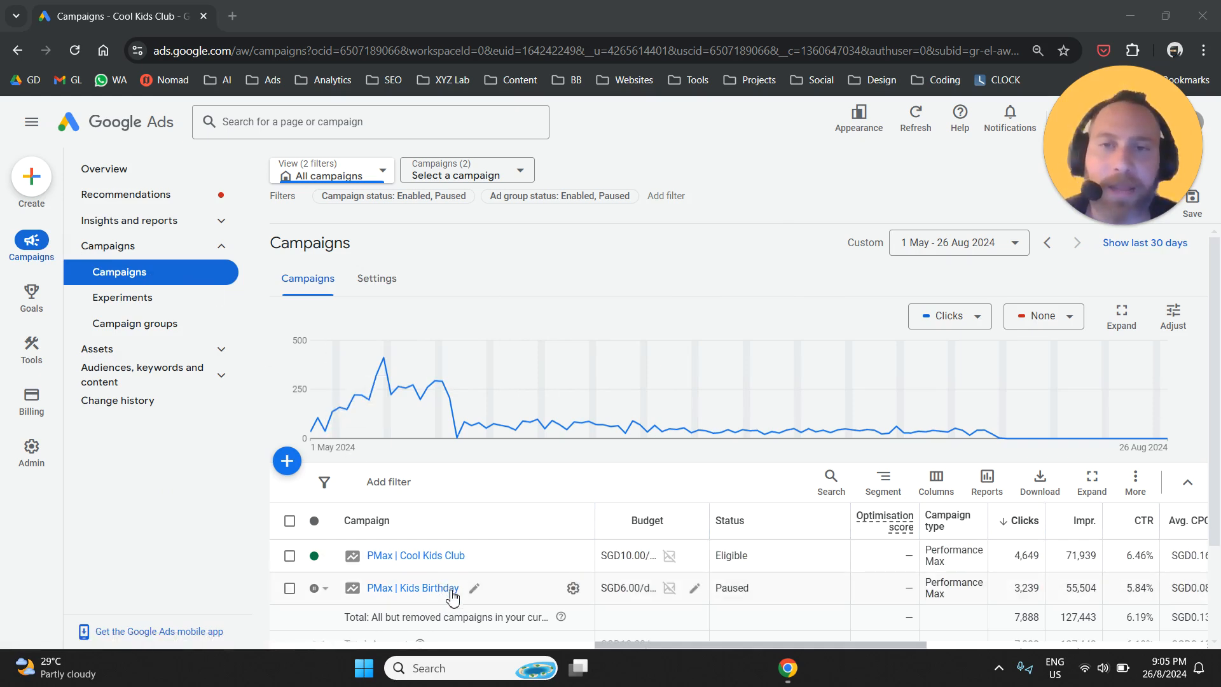
mouse_move(415, 604)
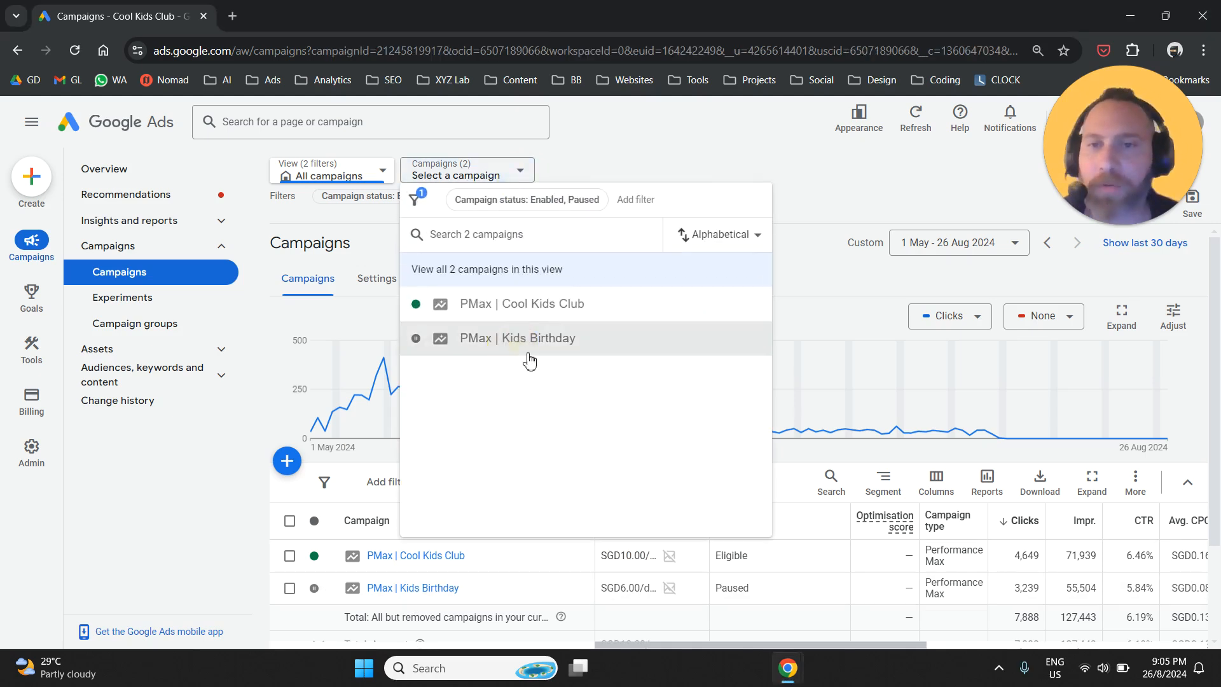
- Filter the campaigns view to the paused PMax | Kids Birthday campaign
click(516, 337)
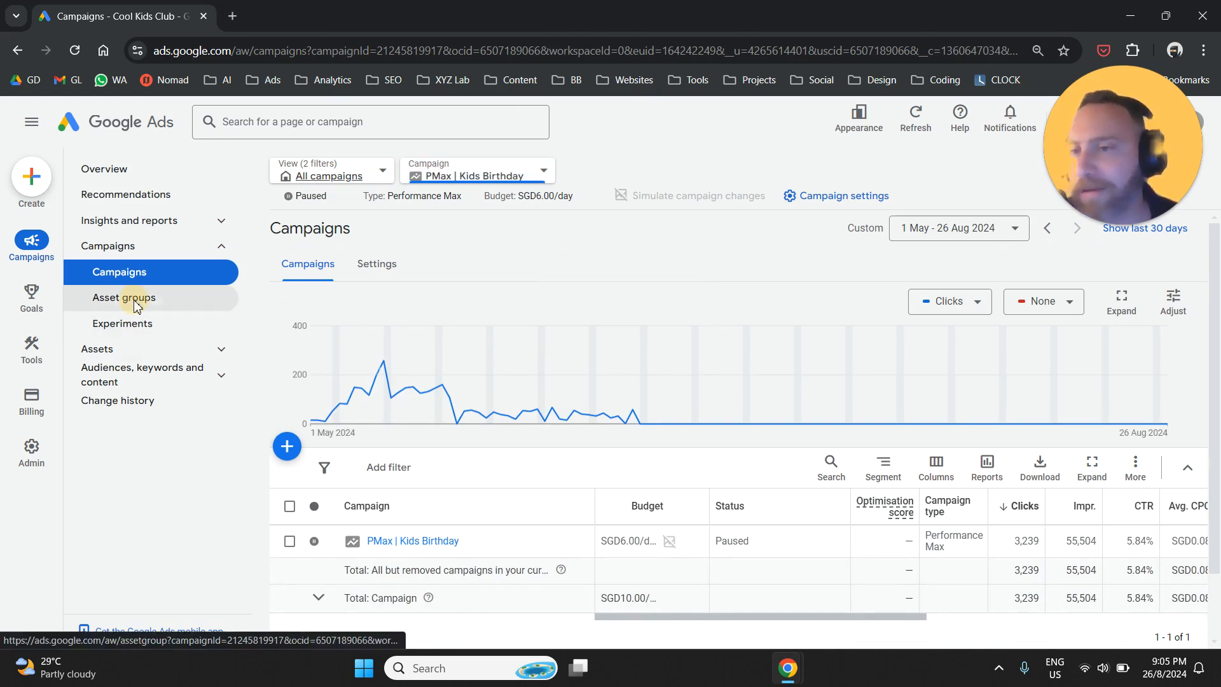
- Show the Kids Birthday campaign's asset groups from the left navigation
click(124, 298)
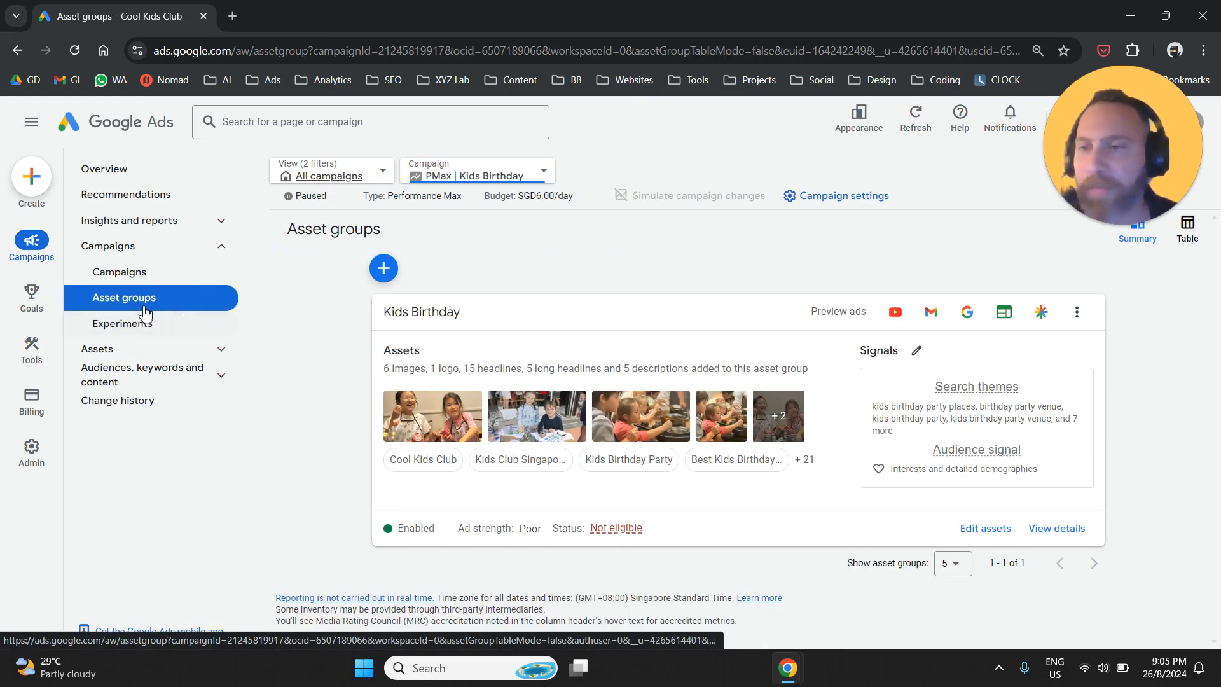
mouse_move(621, 351)
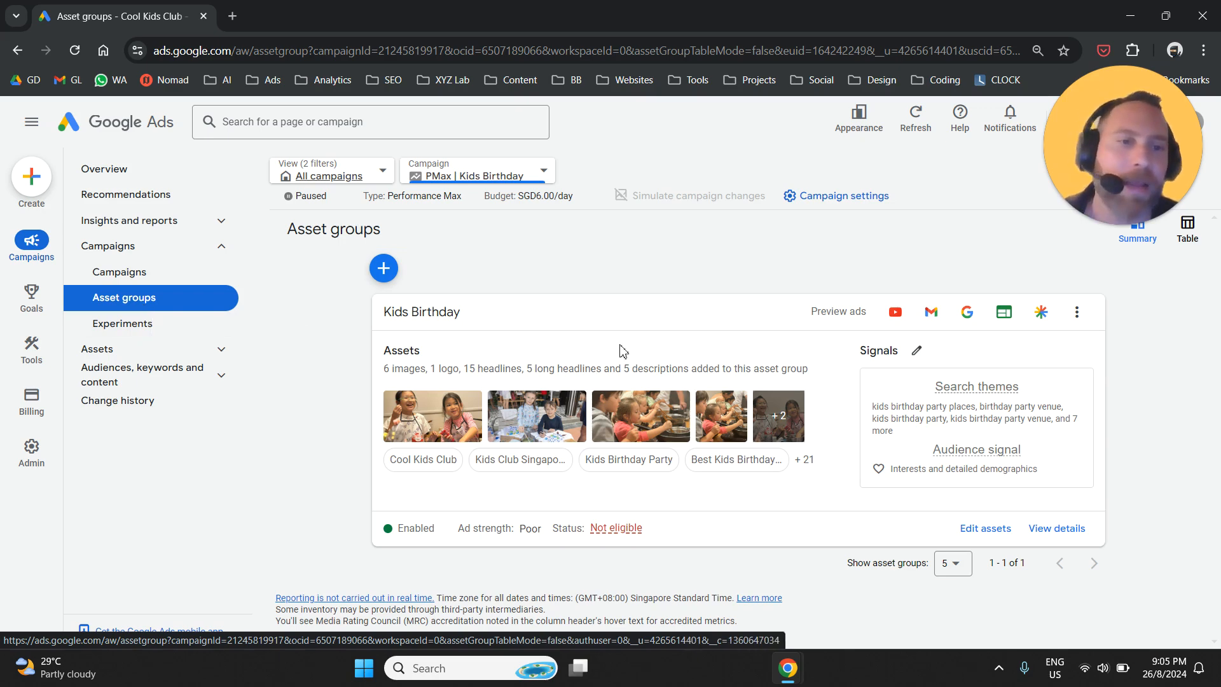
mouse_move(923, 359)
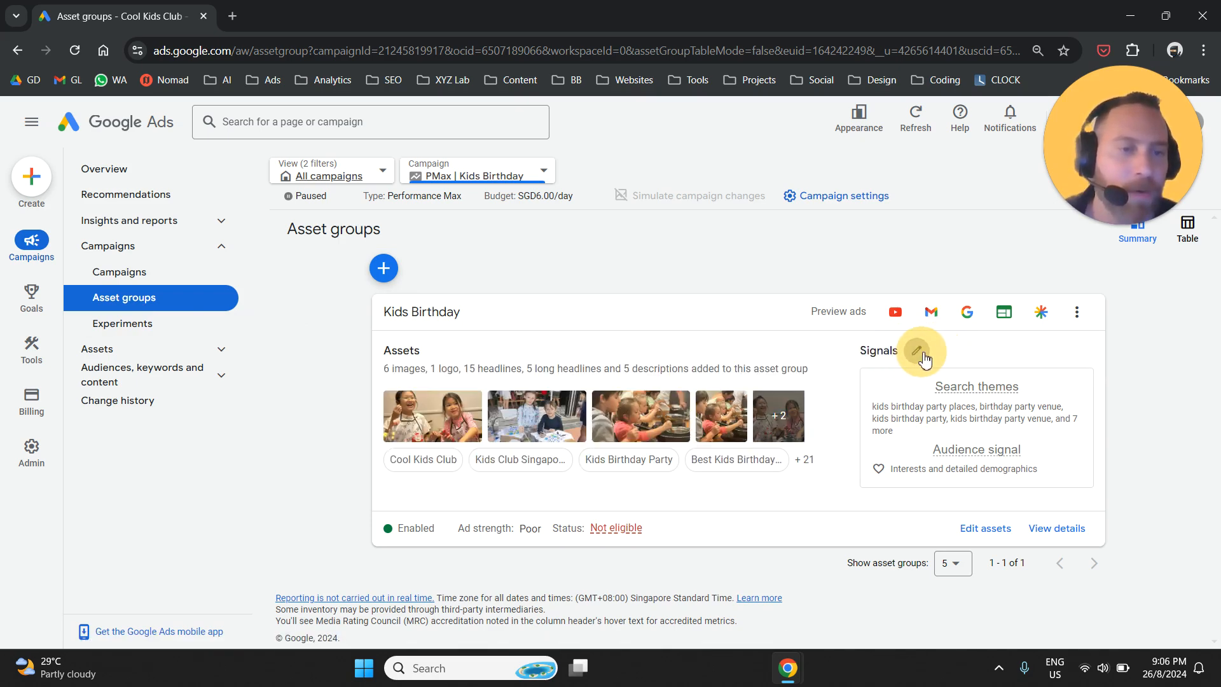
- Edit the Kids Birthday signals and focus the Add search themes field
click(918, 350)
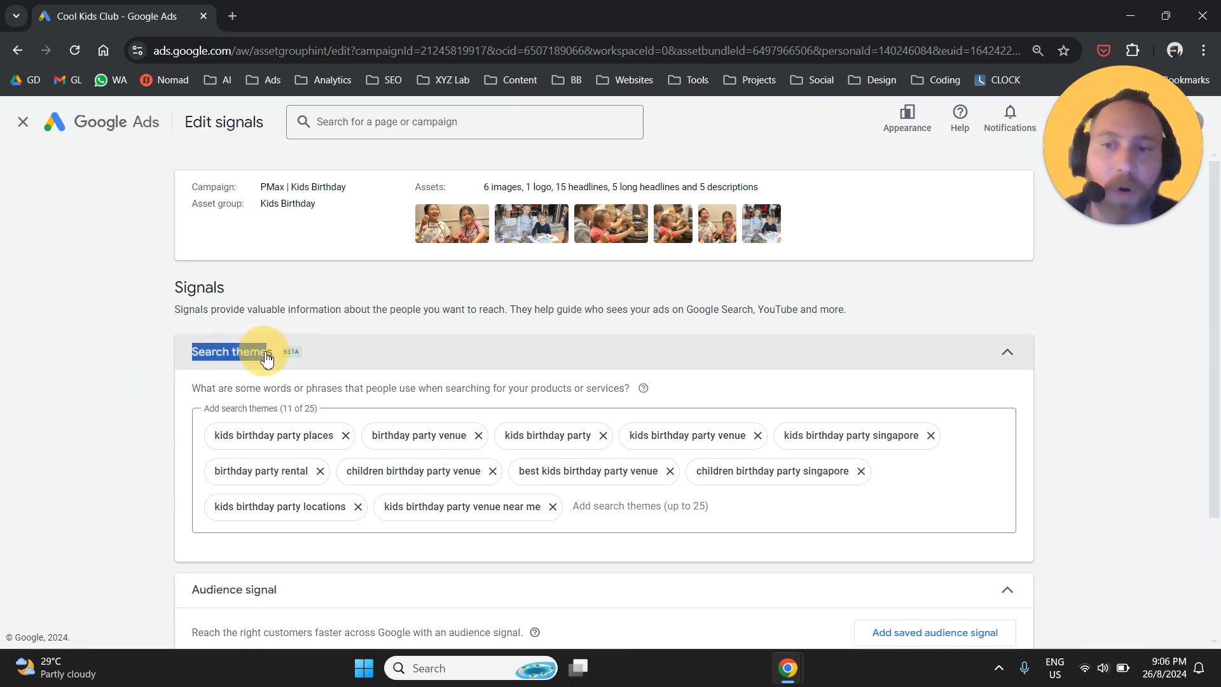
click(1005, 350)
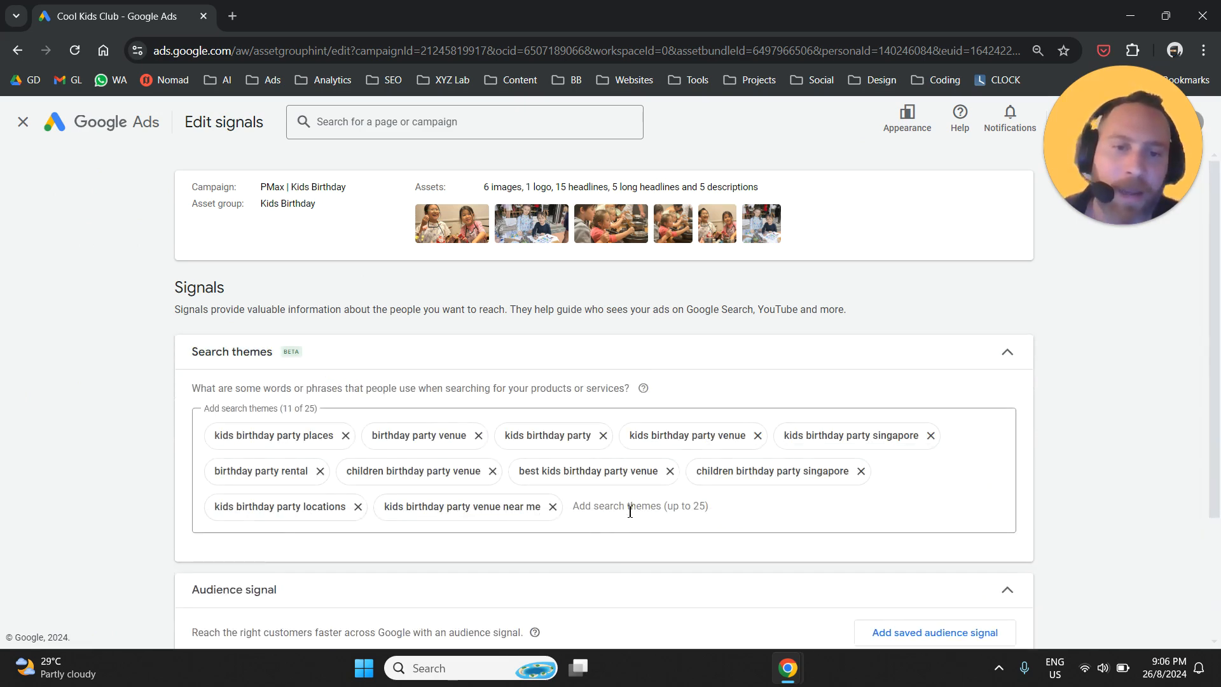
click(631, 506)
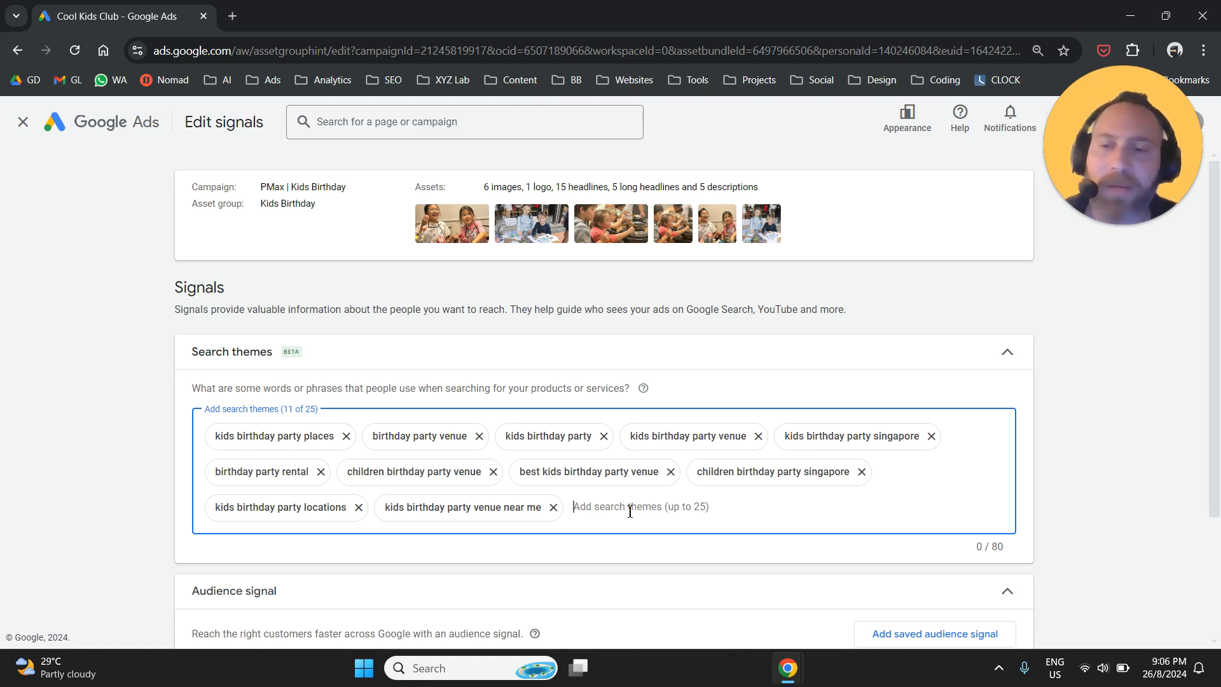
mouse_move(498, 513)
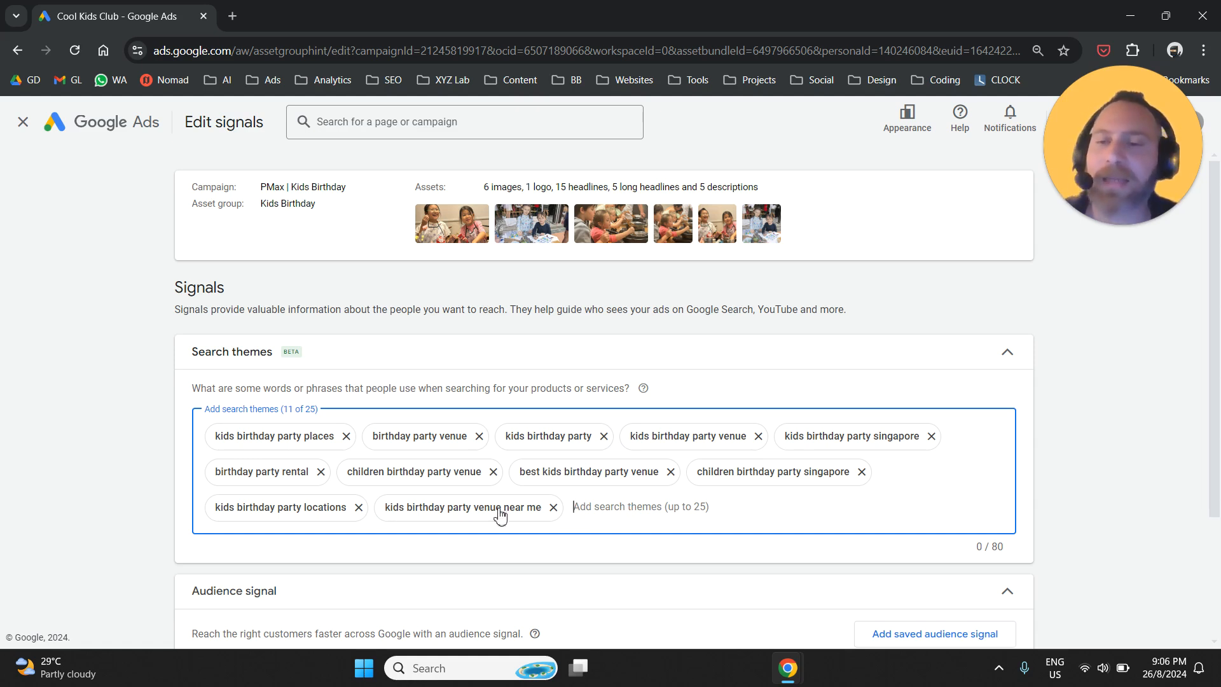
mouse_move(108, 464)
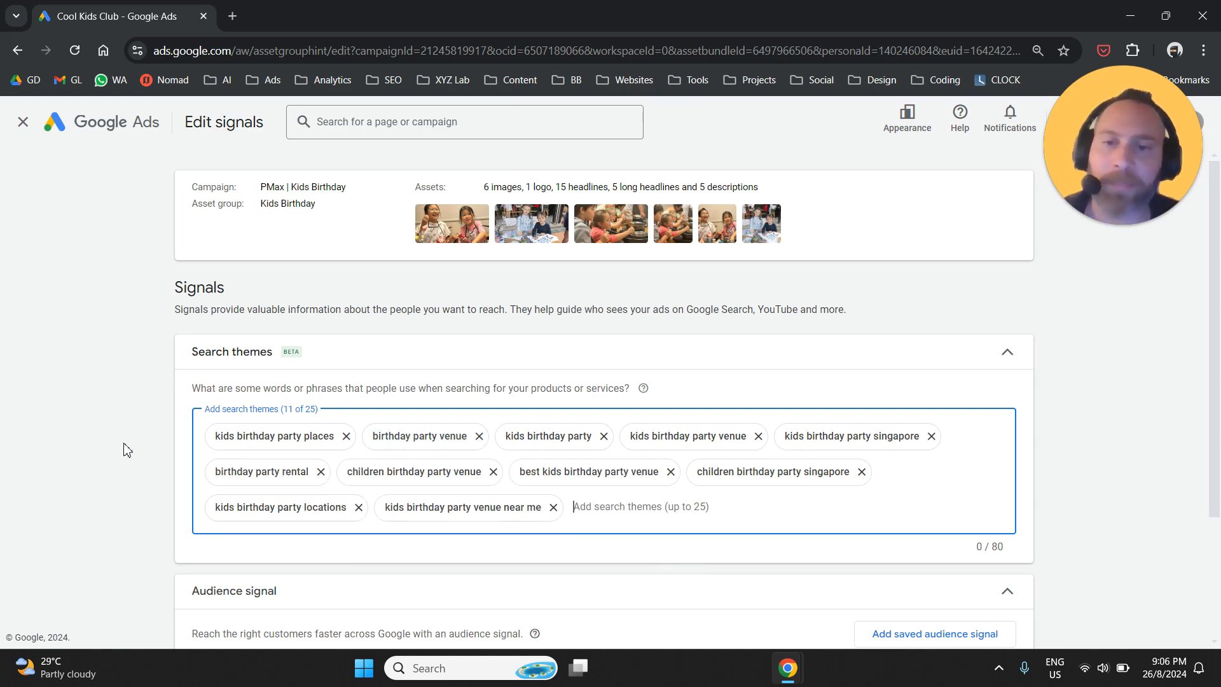
mouse_move(257, 455)
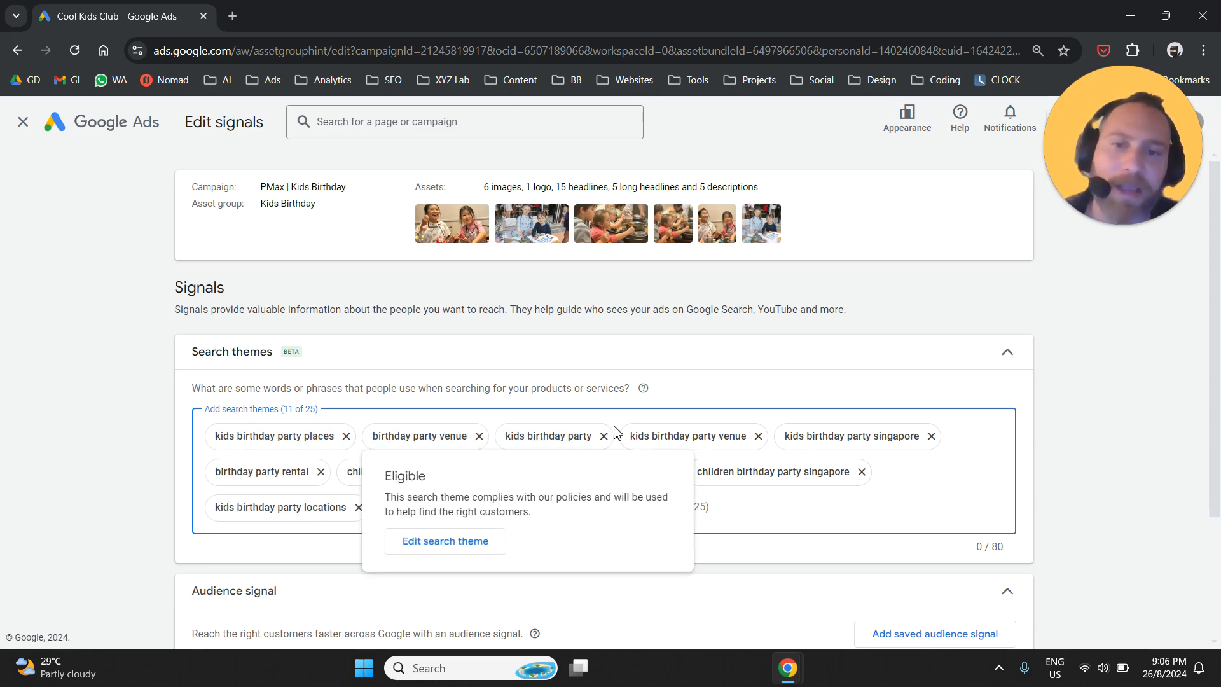
mouse_move(159, 430)
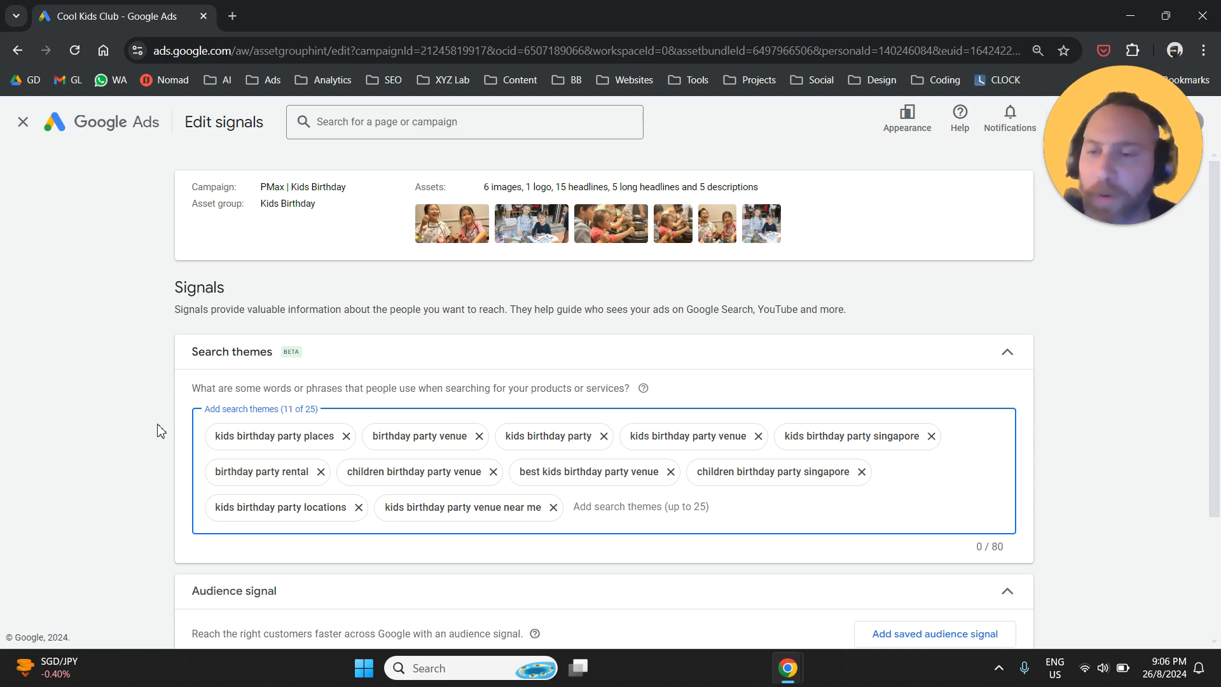
mouse_move(236, 370)
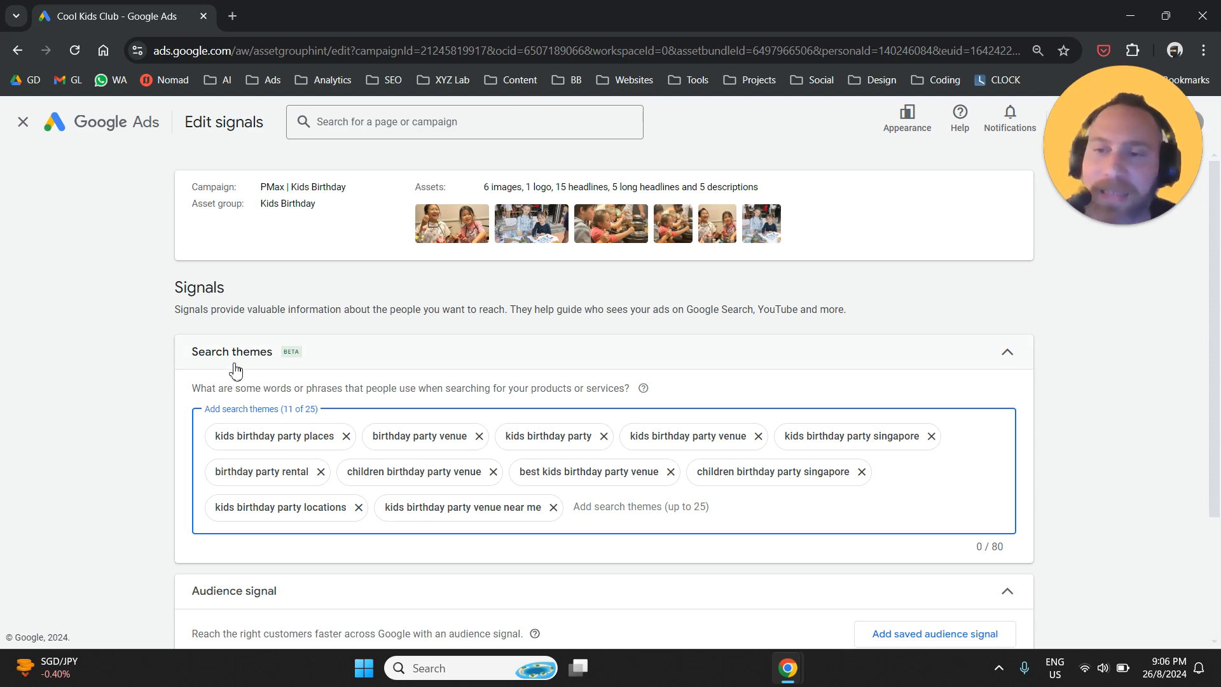
- Double-click in Edit signals; the 11 search themes stay unchanged
double_click(251, 351)
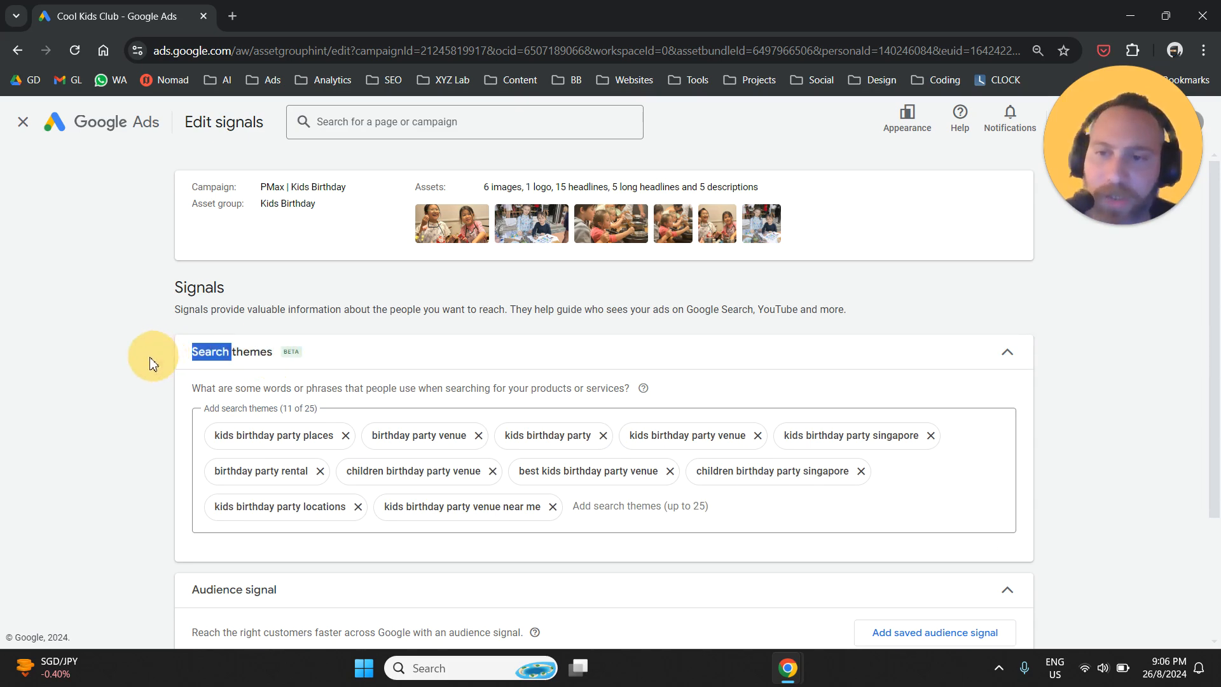
mouse_move(93, 389)
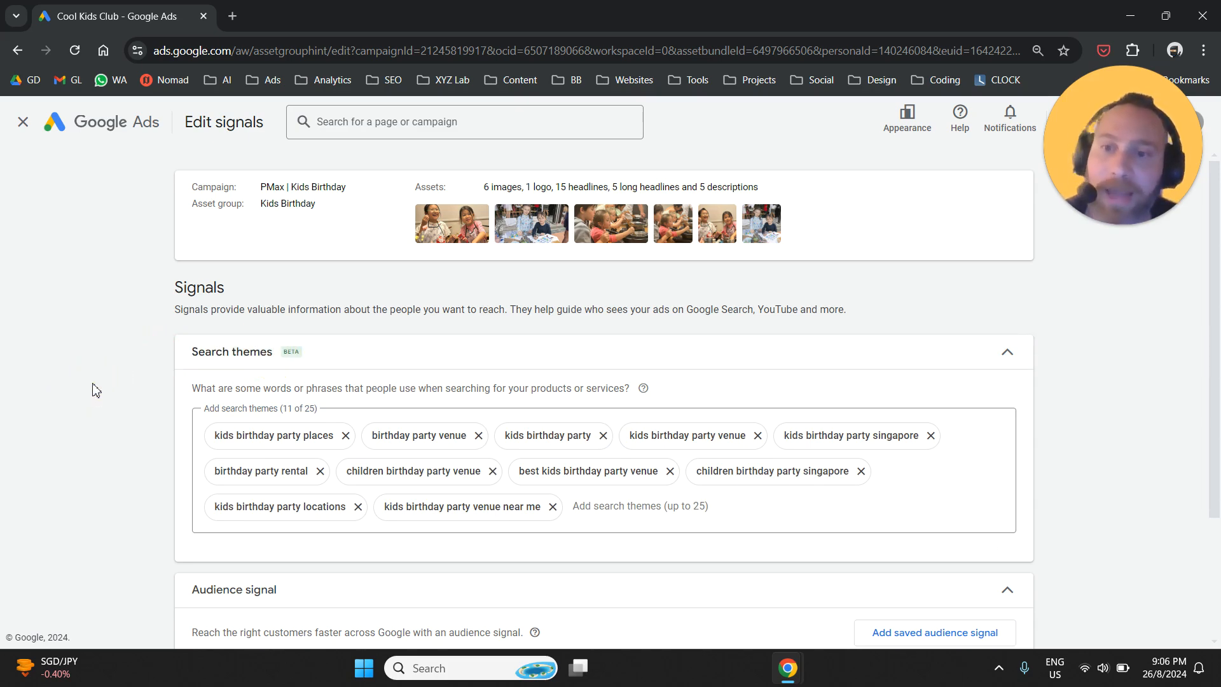
mouse_move(84, 495)
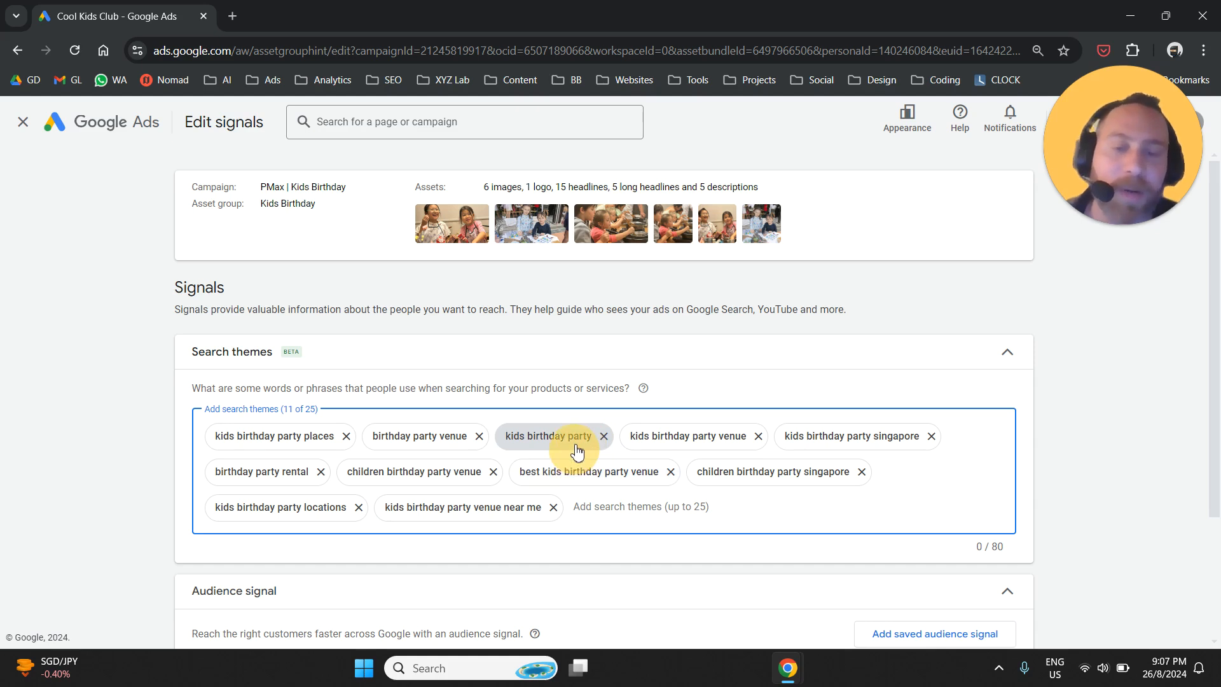
mouse_move(493, 344)
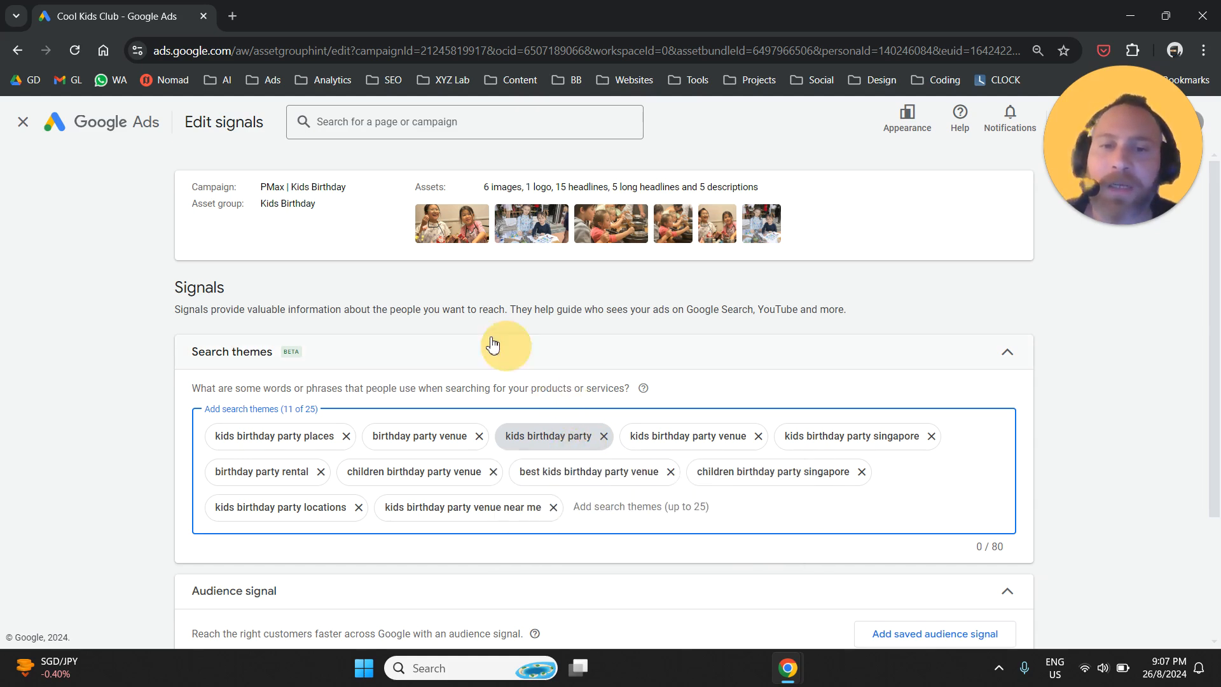
mouse_move(190, 356)
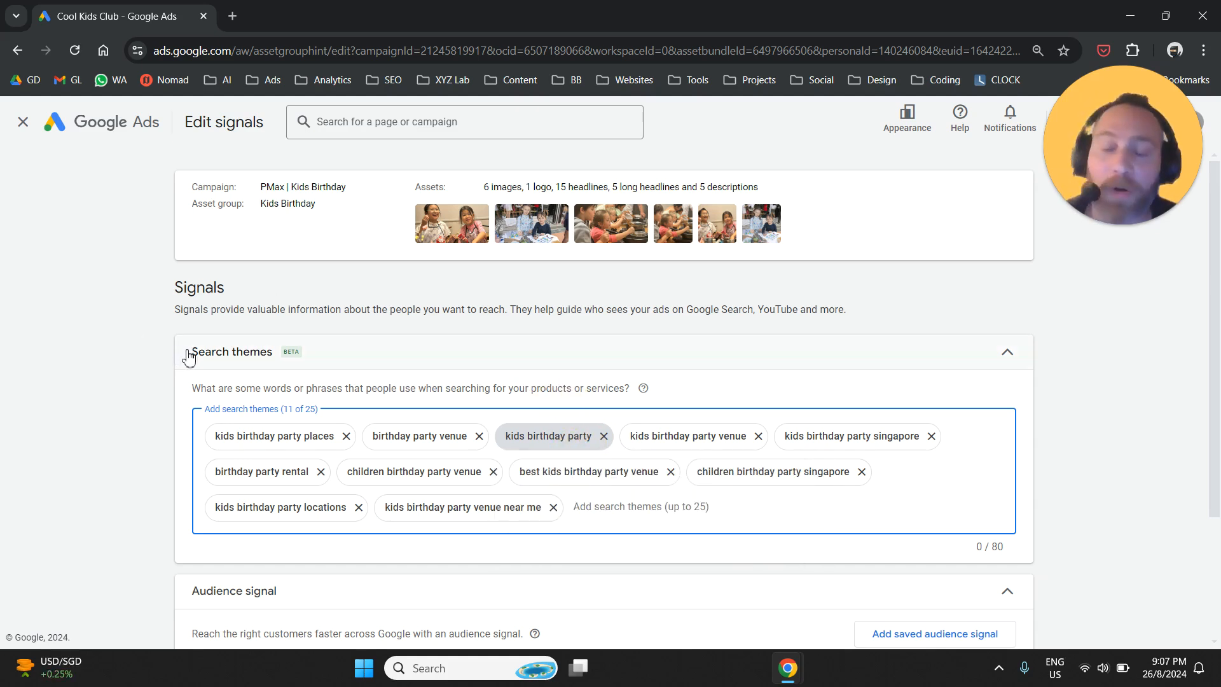
mouse_move(191, 366)
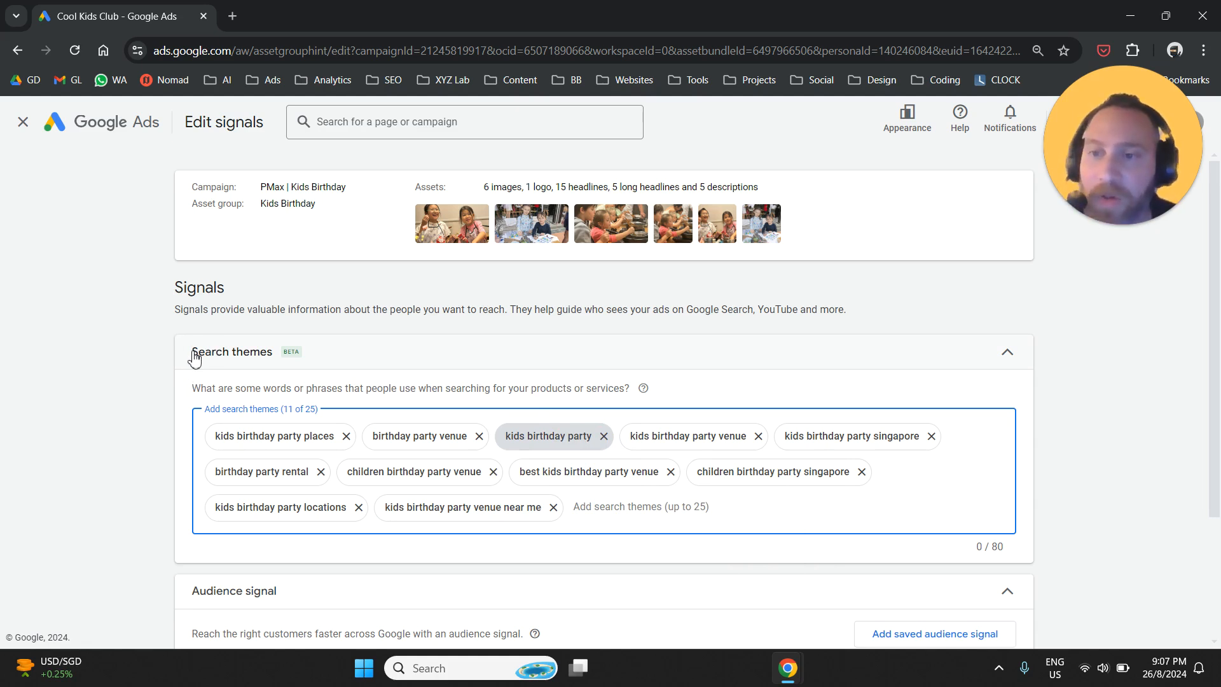
double_click(230, 351)
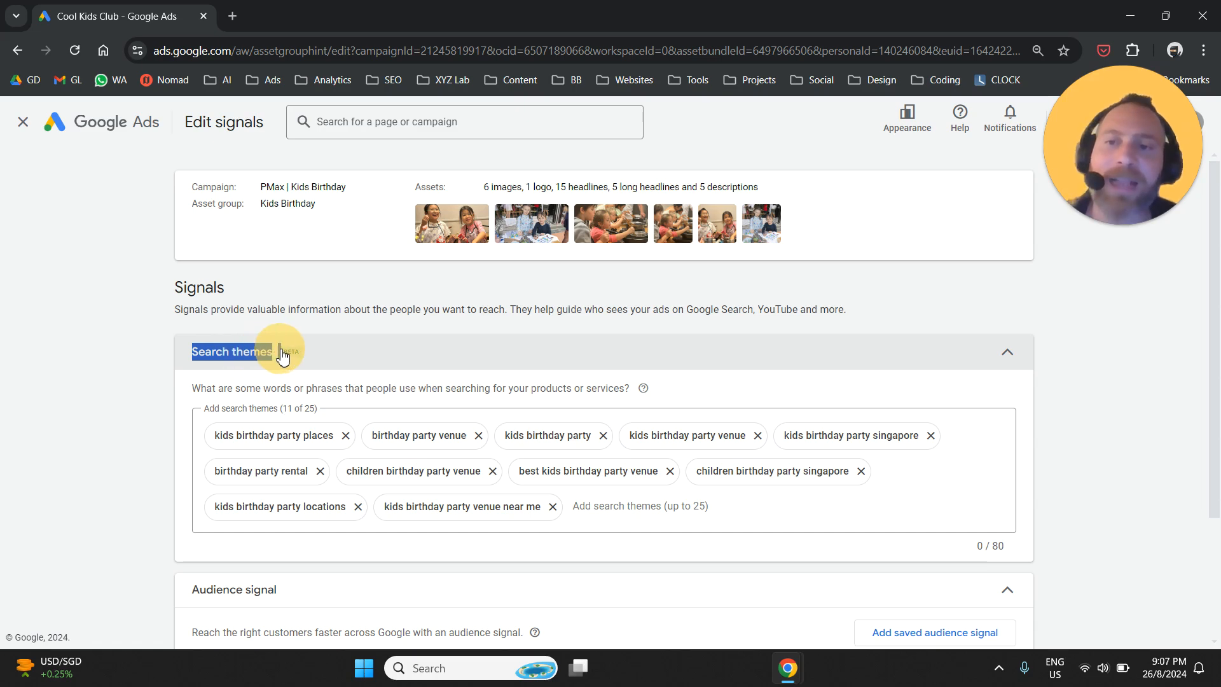
click(1006, 351)
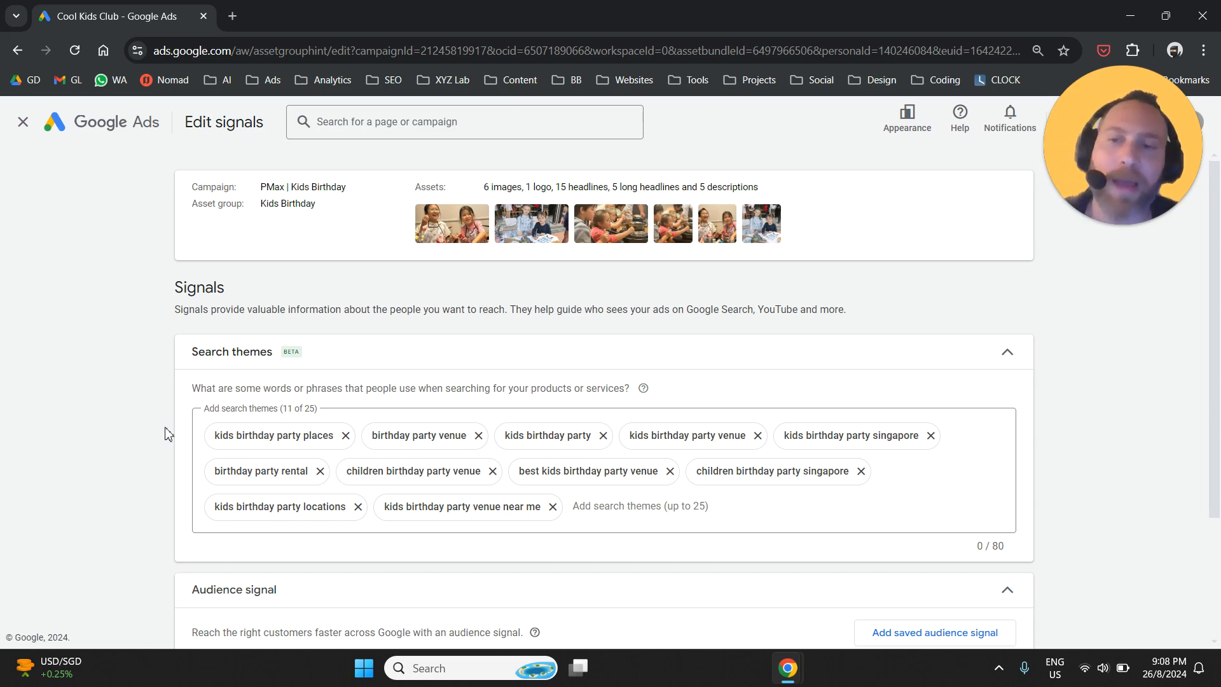
mouse_move(180, 368)
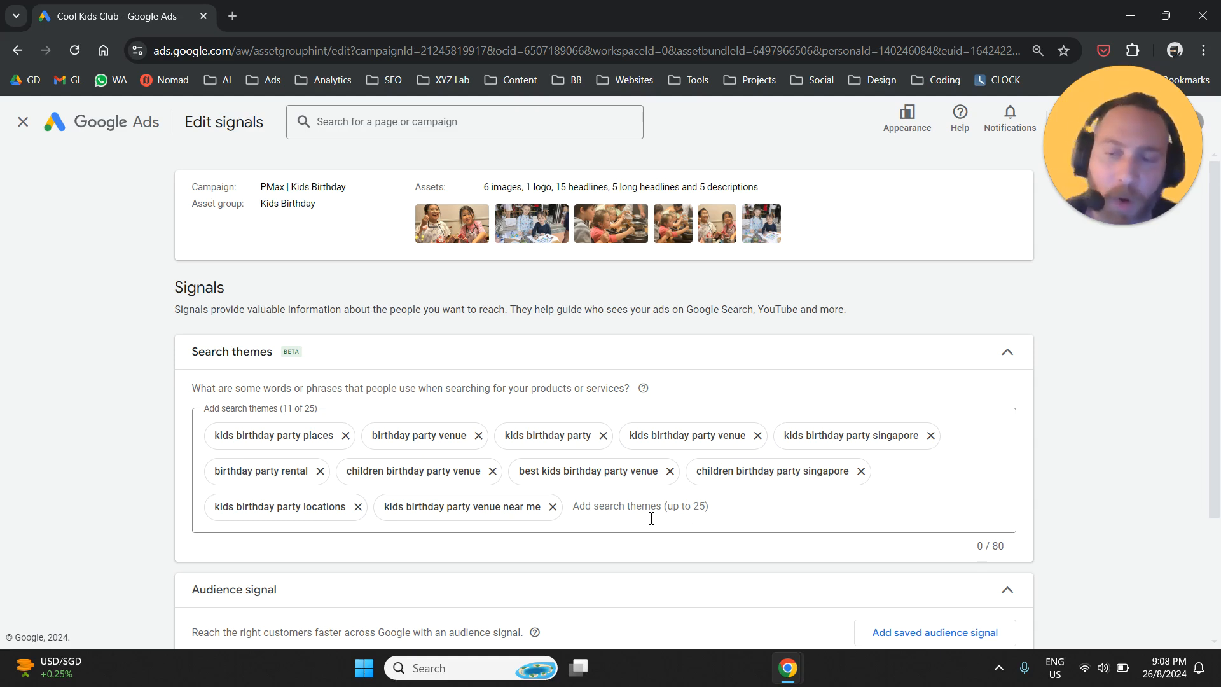
mouse_move(158, 483)
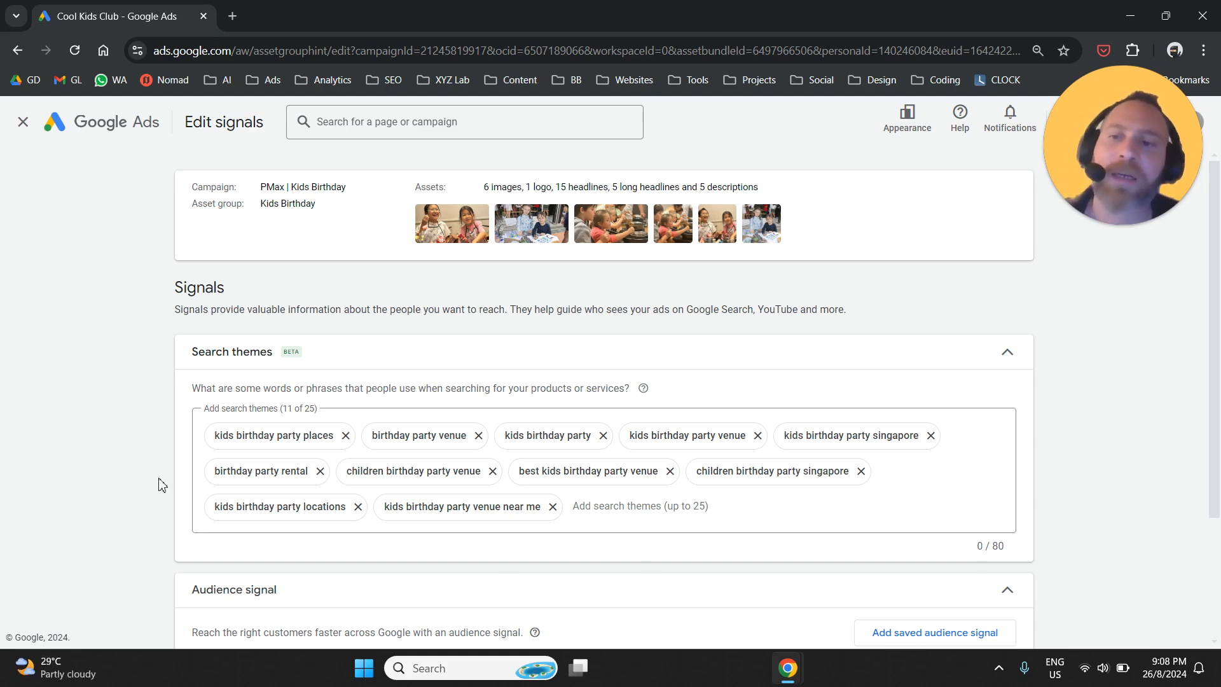
mouse_move(129, 460)
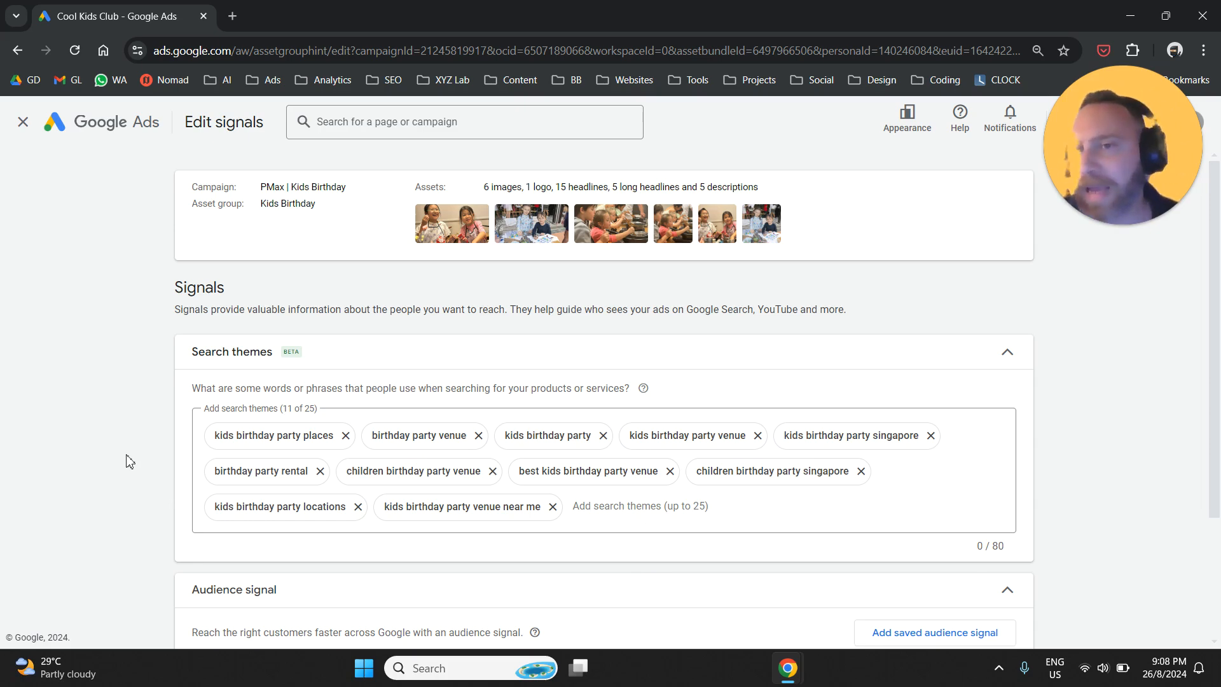
mouse_move(175, 380)
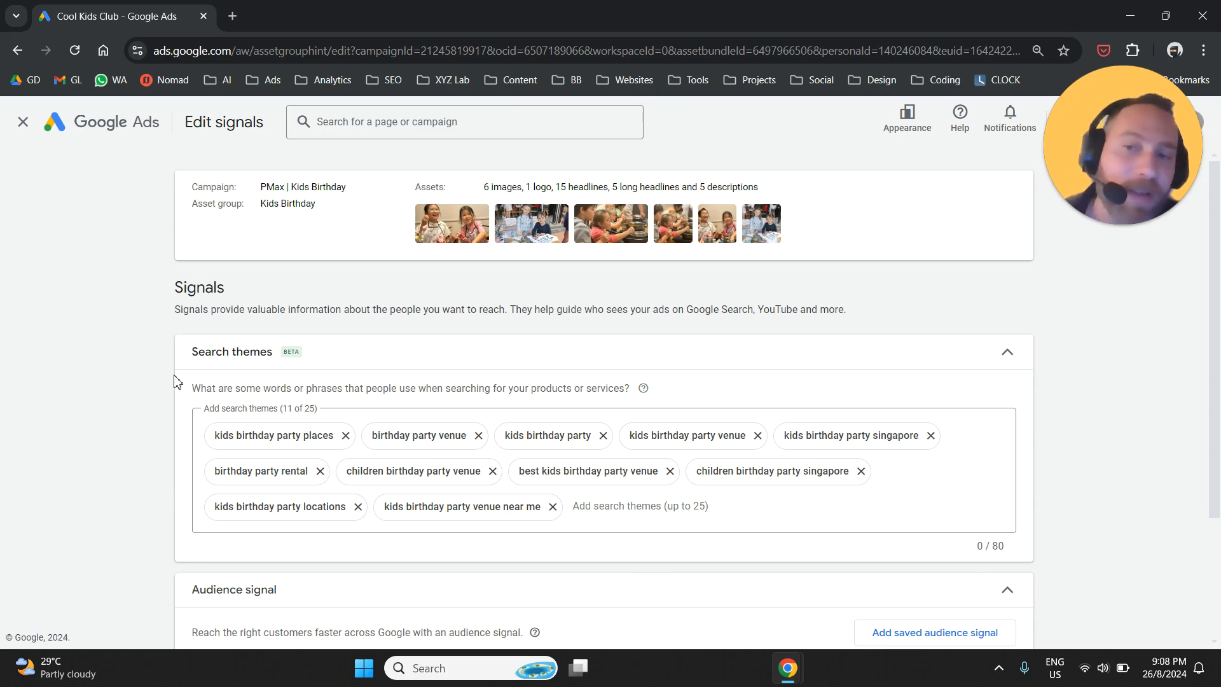
double_click(230, 350)
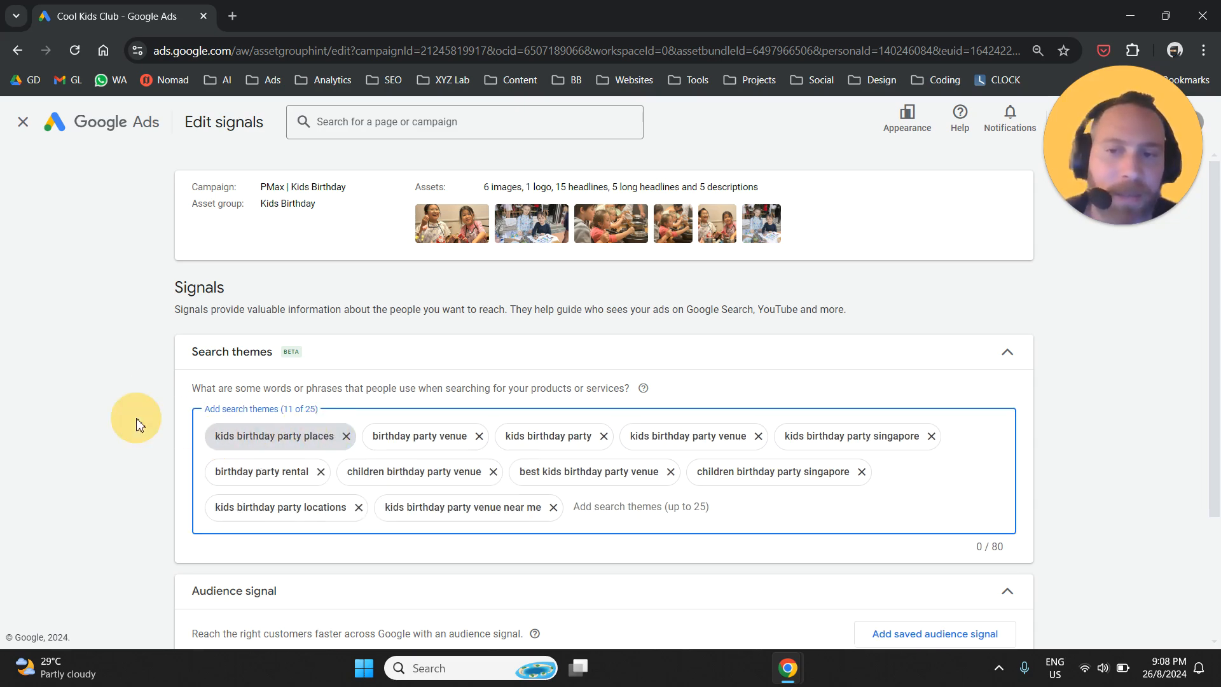
mouse_move(191, 454)
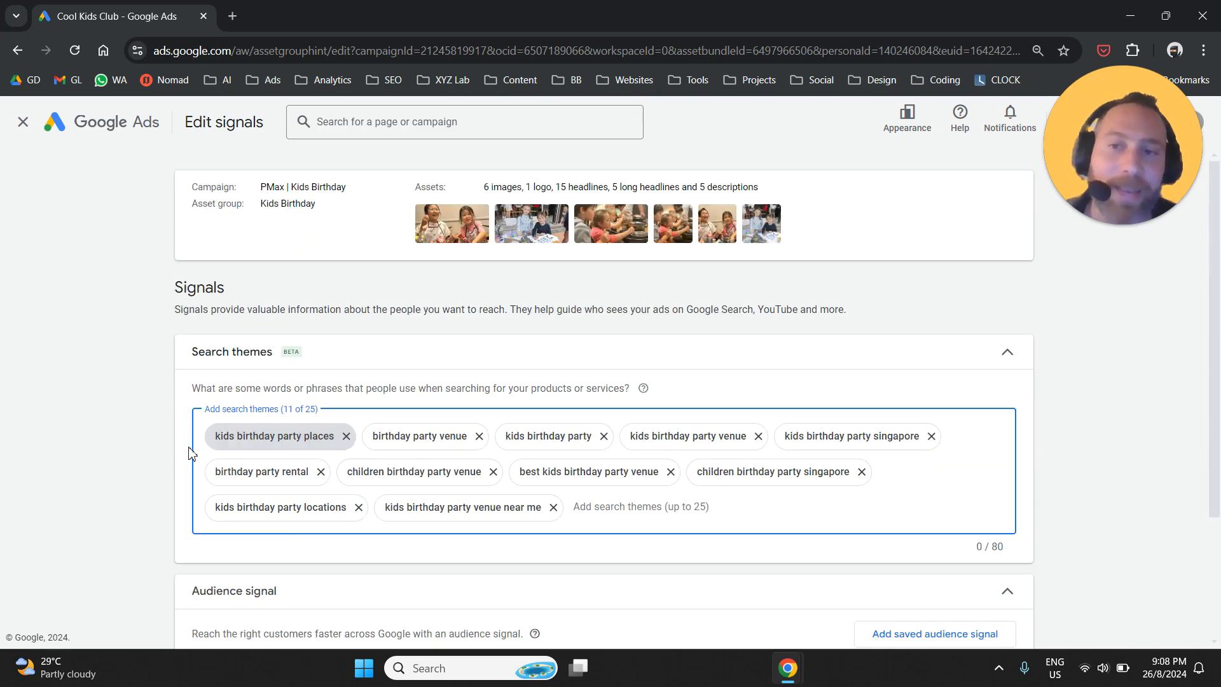
mouse_move(166, 449)
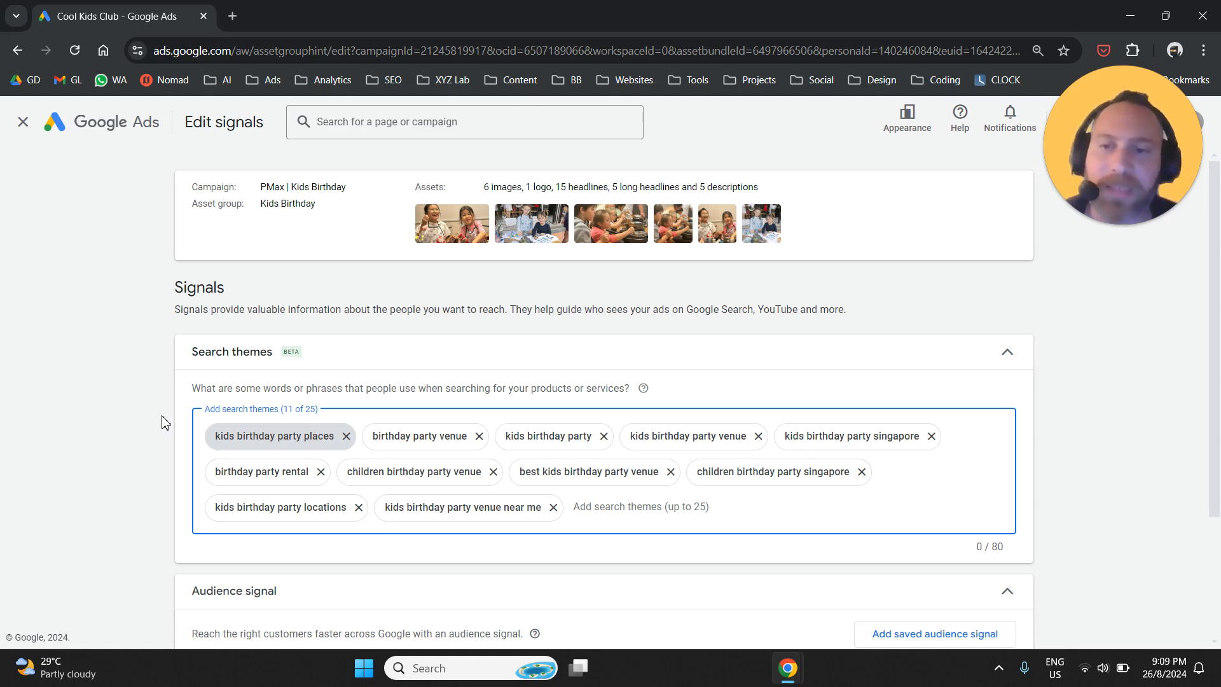
mouse_move(169, 419)
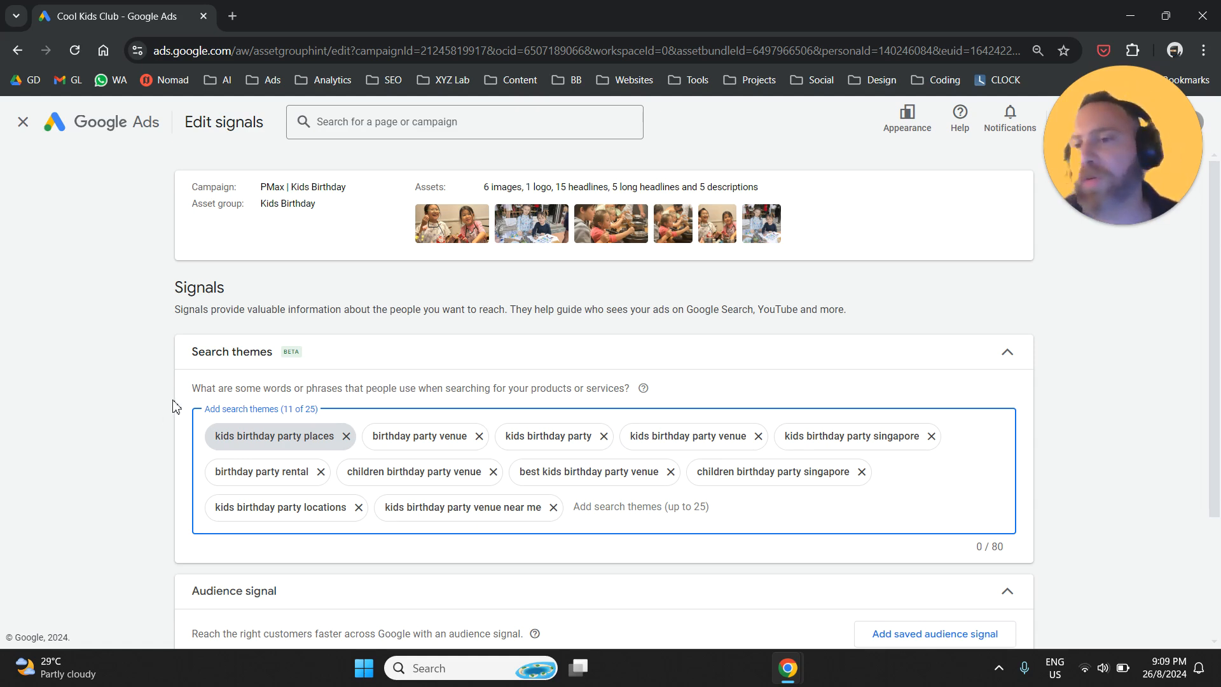
scroll(down, 3)
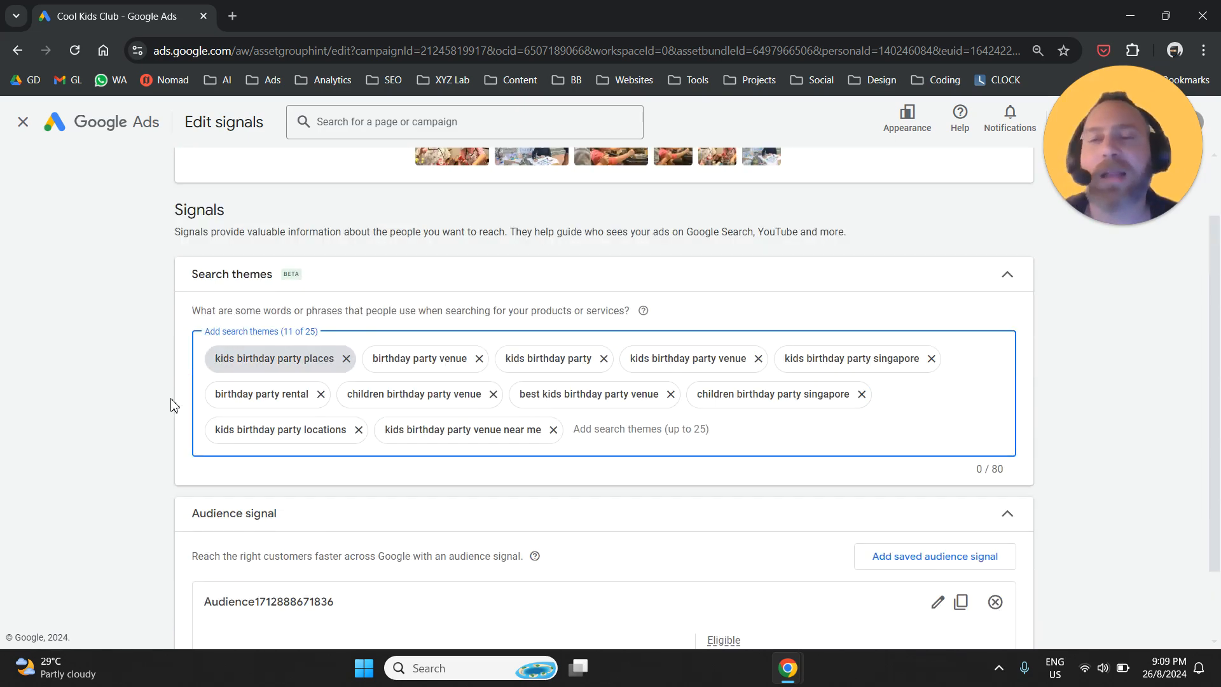
scroll(down, 3)
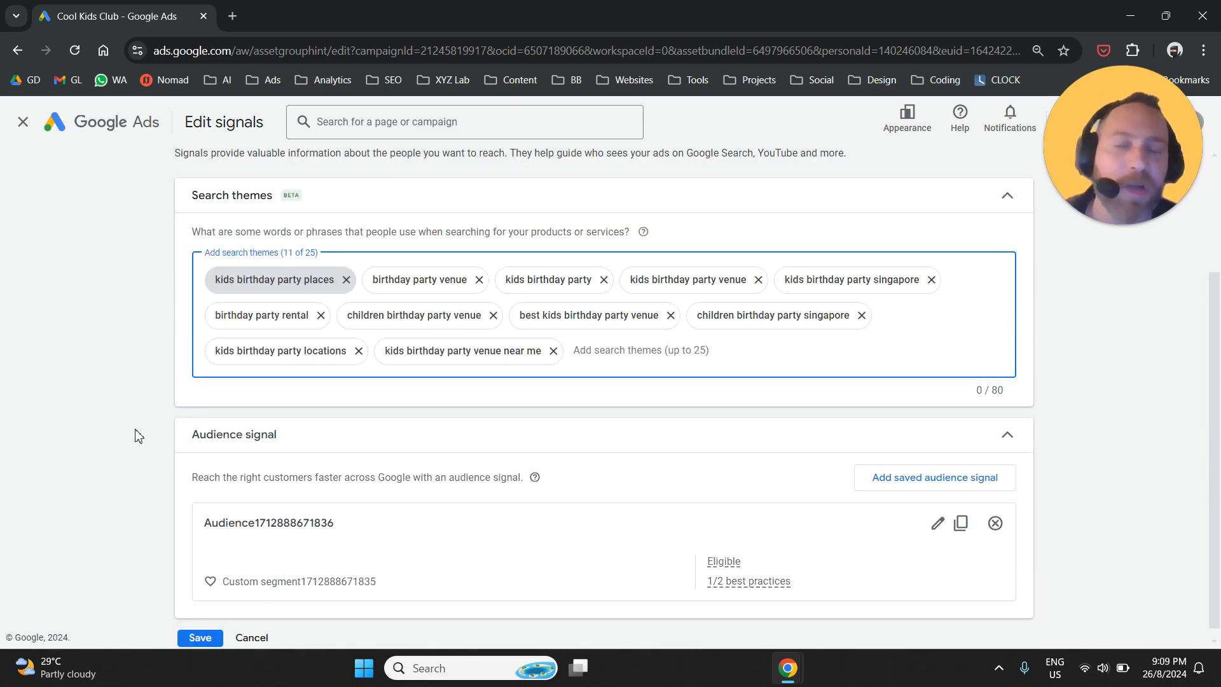
scroll(up, 3)
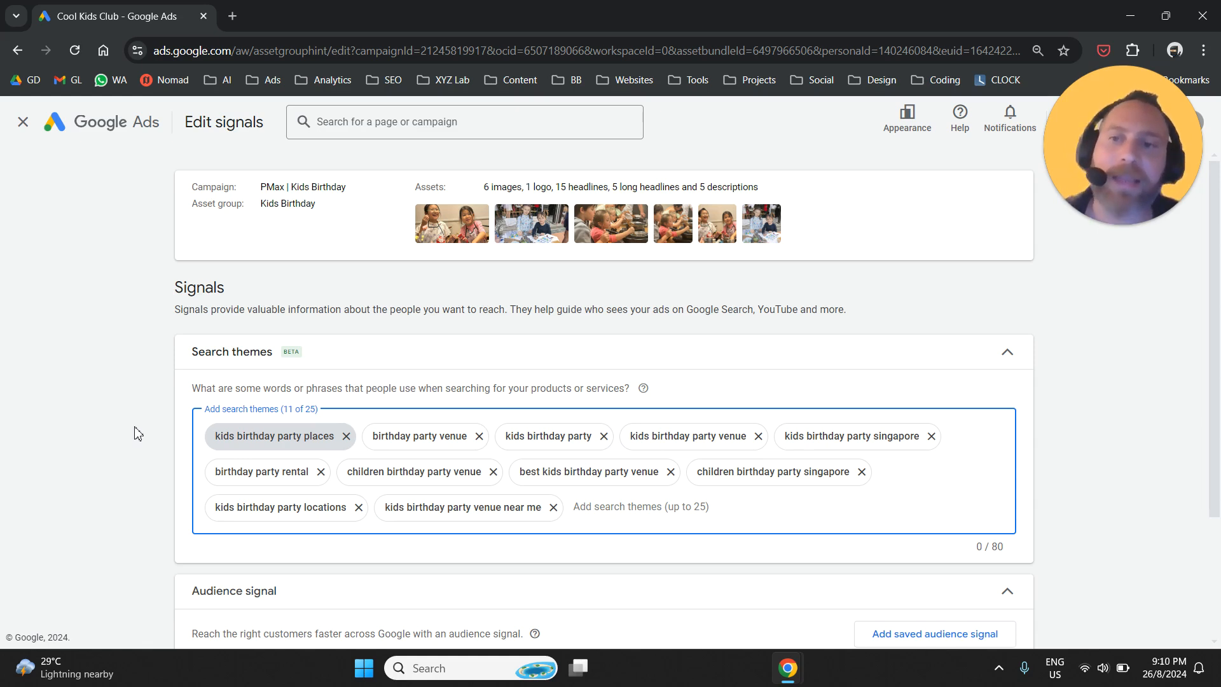
scroll(down, 3)
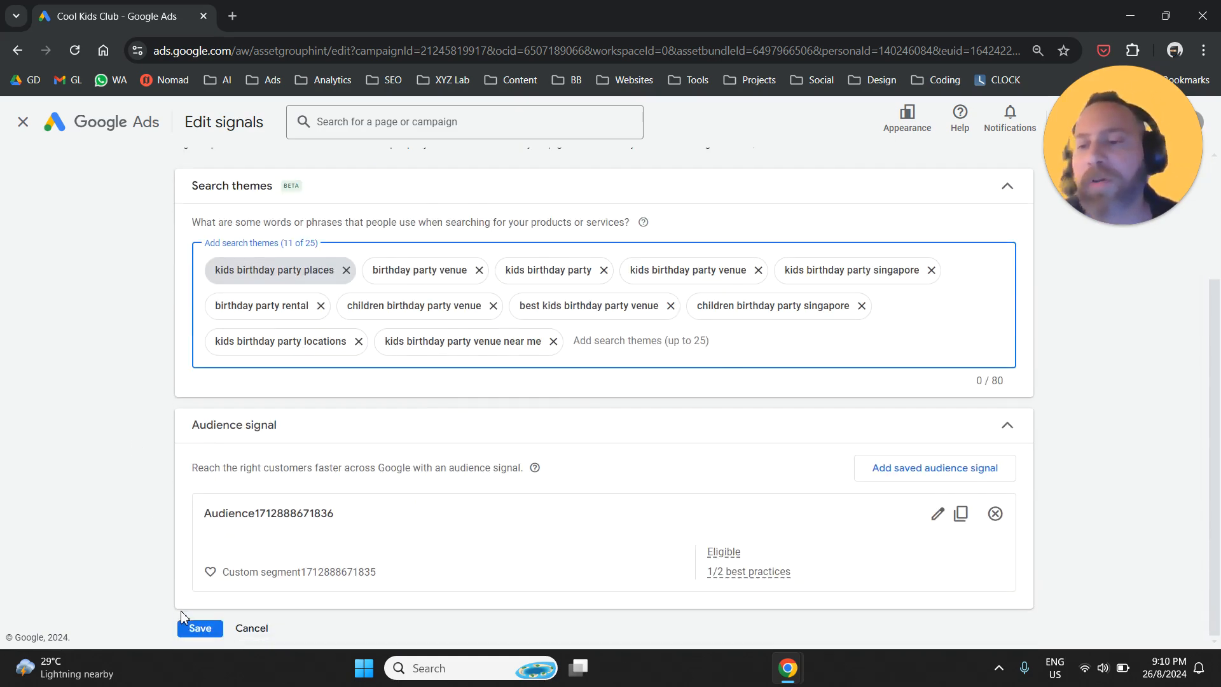
- Save the Kids Birthday signals with 11 search themes and return to Asset groups
click(201, 628)
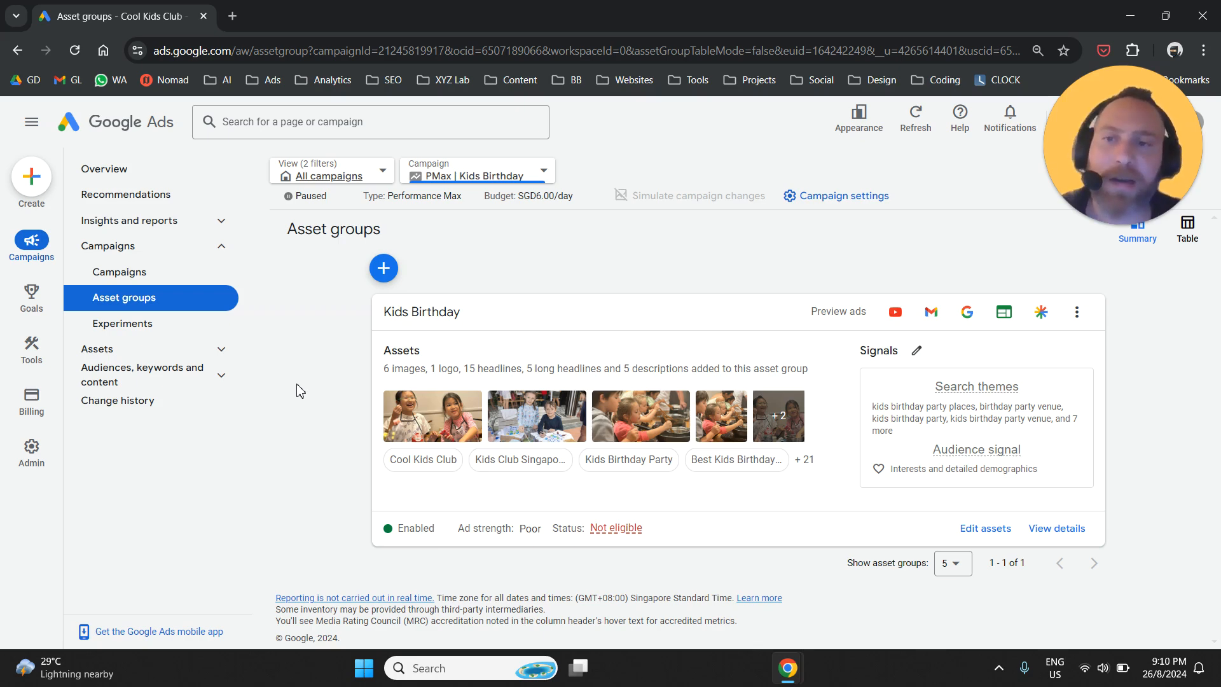
mouse_move(1157, 318)
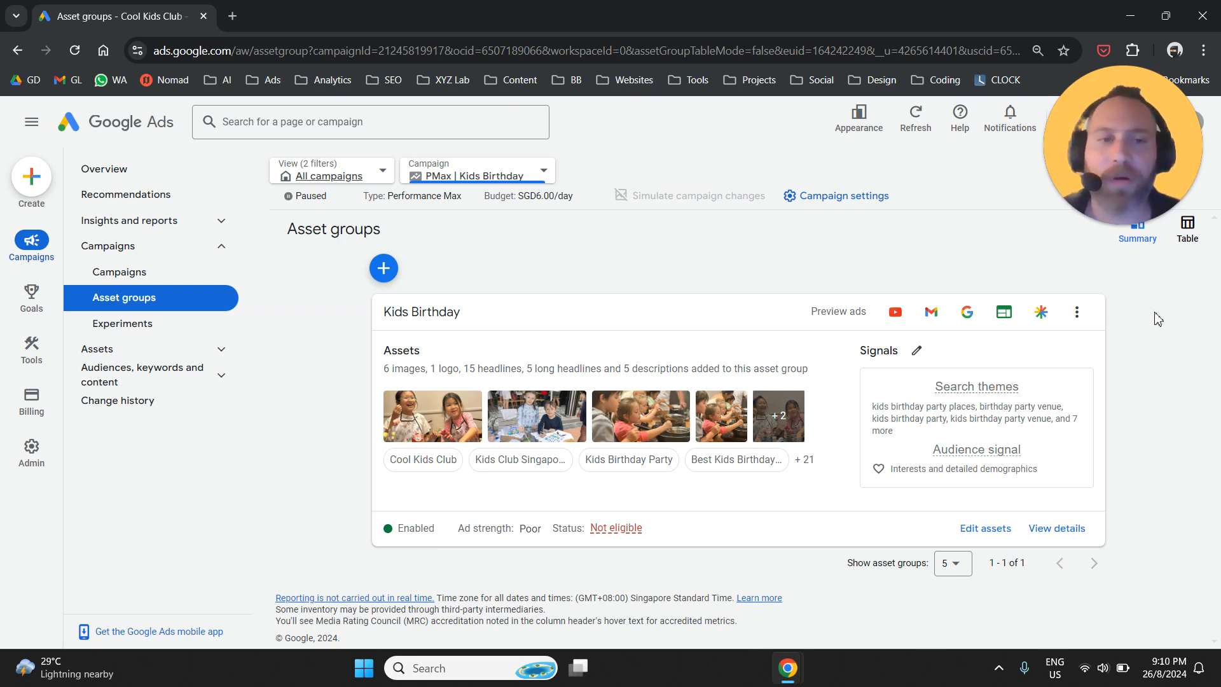